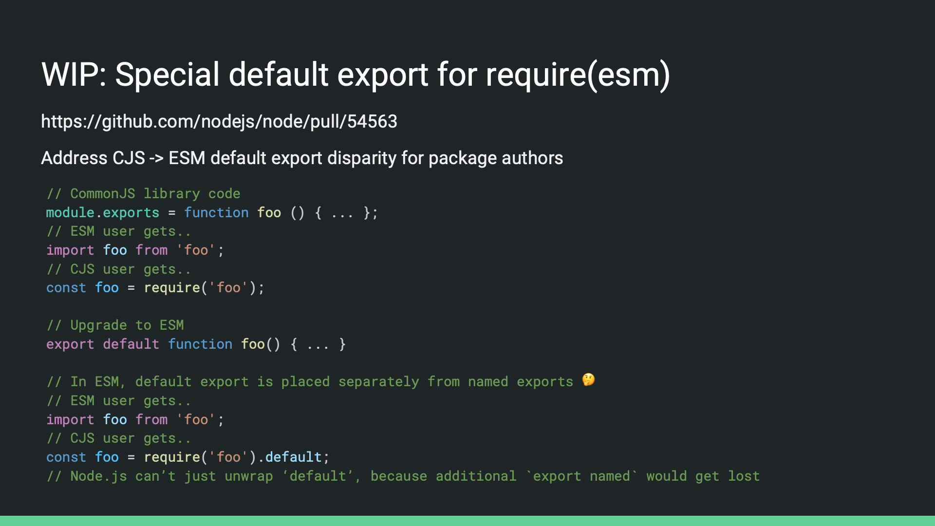
Advance to the slide proposing a hint for what require(esm) returns for default exports
{"action": "key", "text": "Right"}
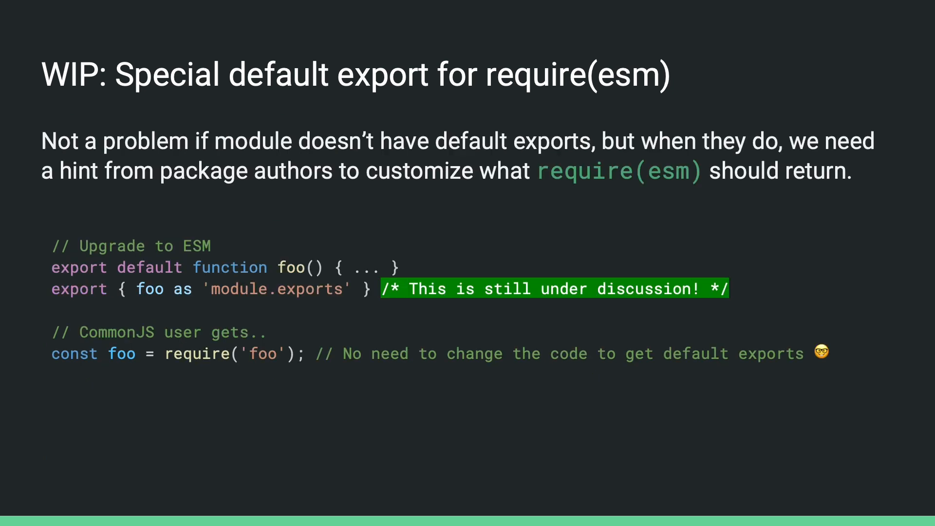